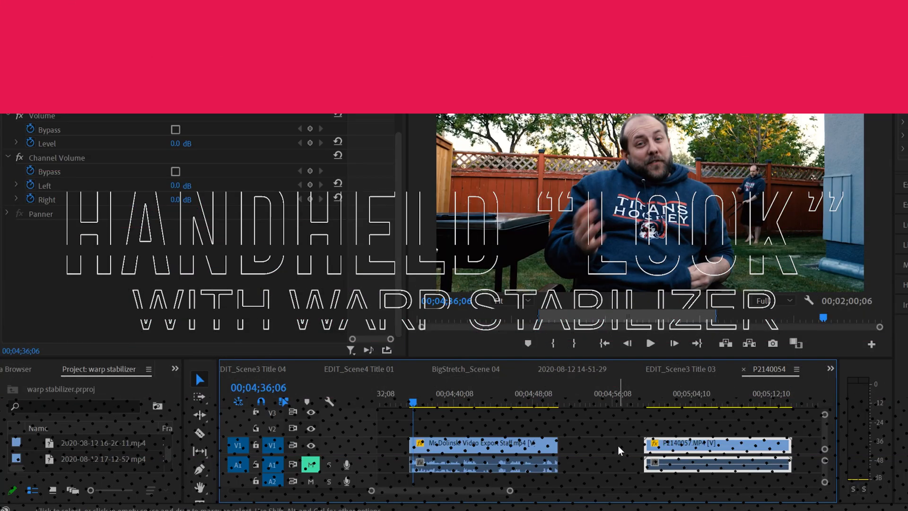
Play and pause the clone scene in the Program Monitor to review it.
click(649, 342)
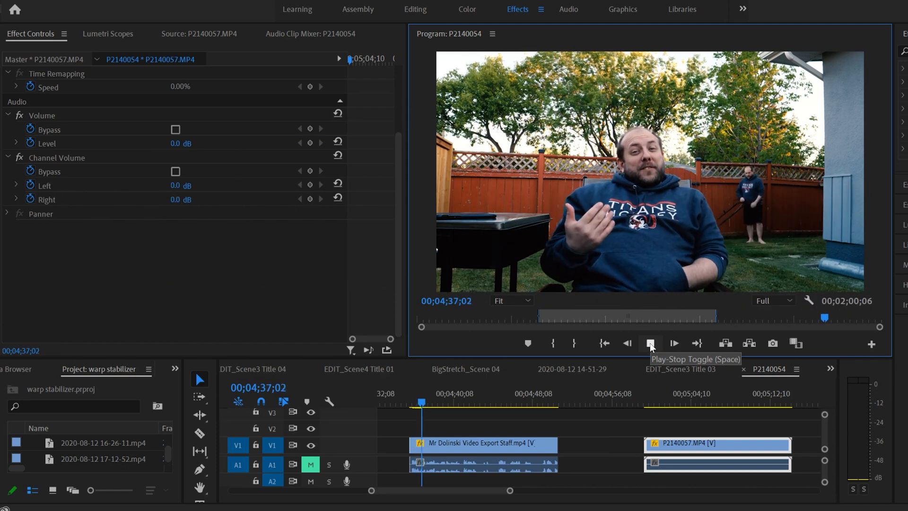
click(648, 344)
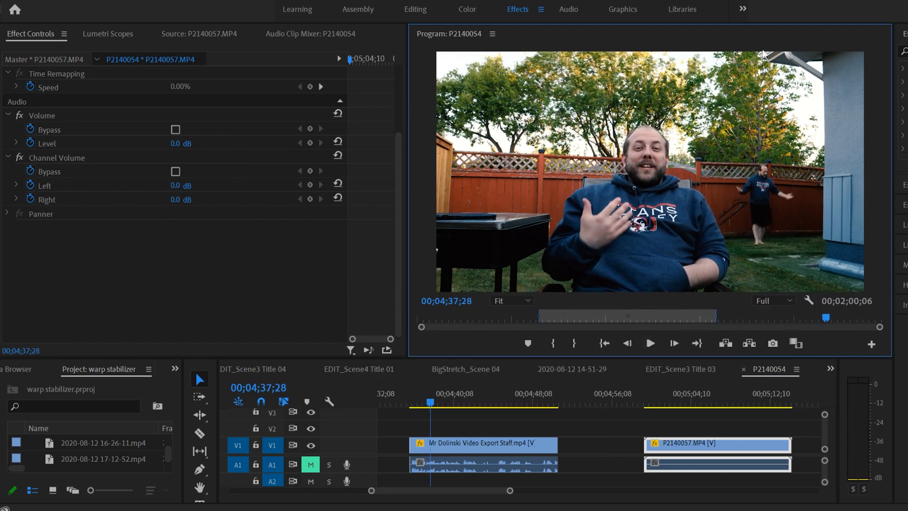
mouse_move(568, 200)
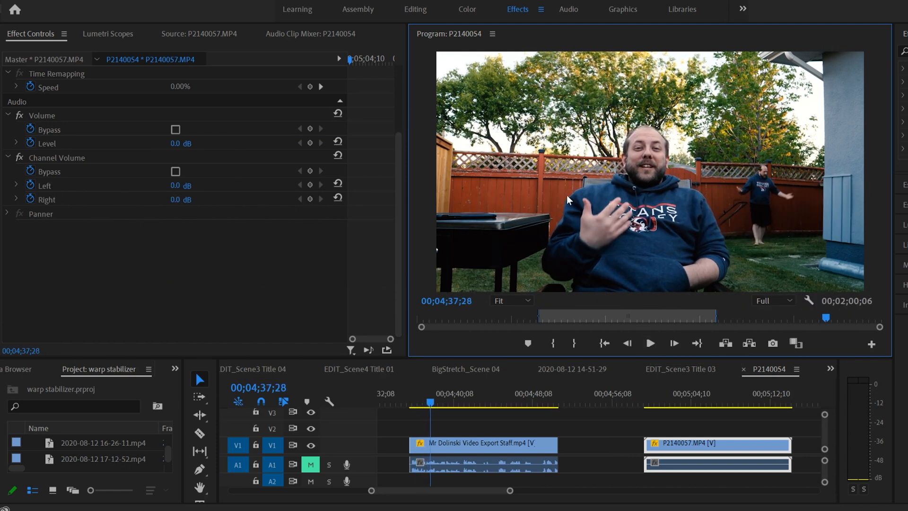
click(650, 343)
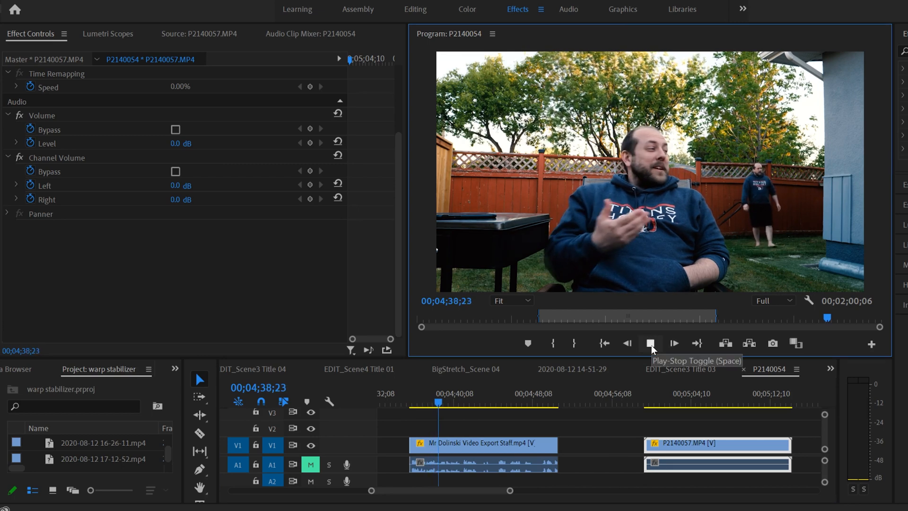
click(650, 342)
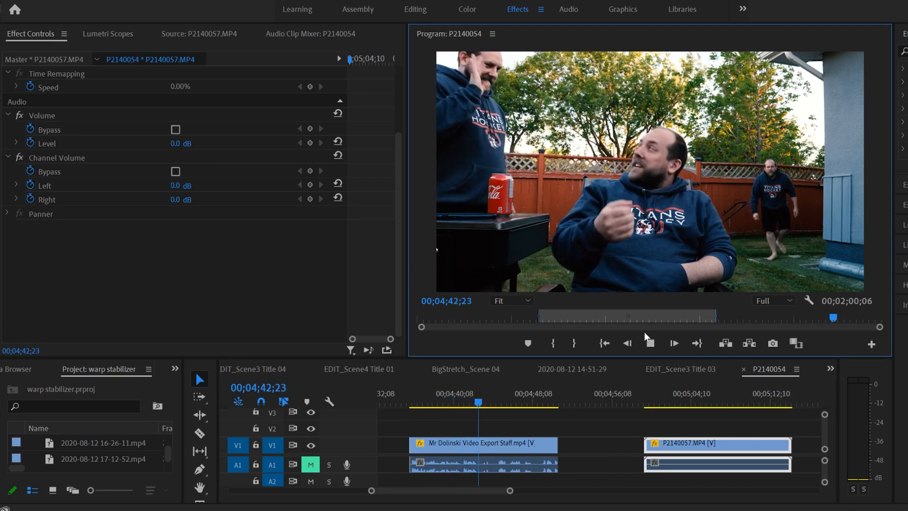
click(649, 342)
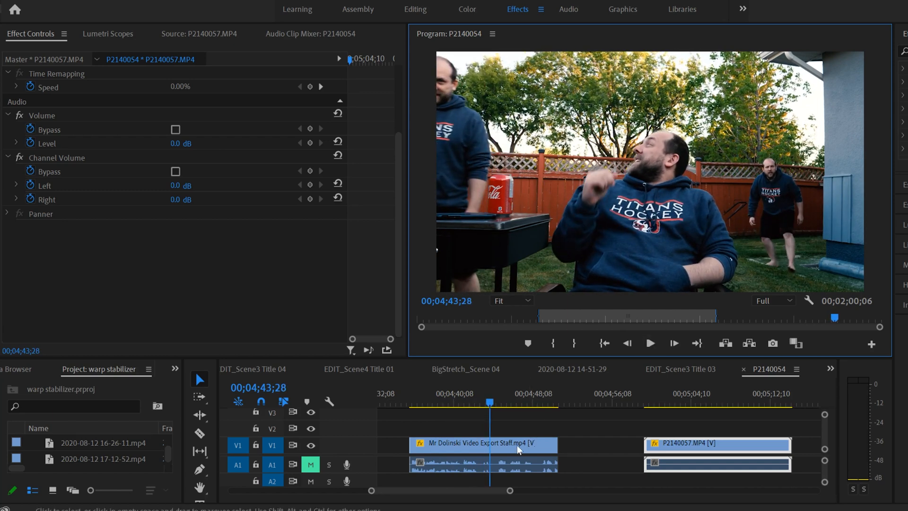
Move to the static backyard tripod shot P2140057 on V1 and select it.
click(481, 445)
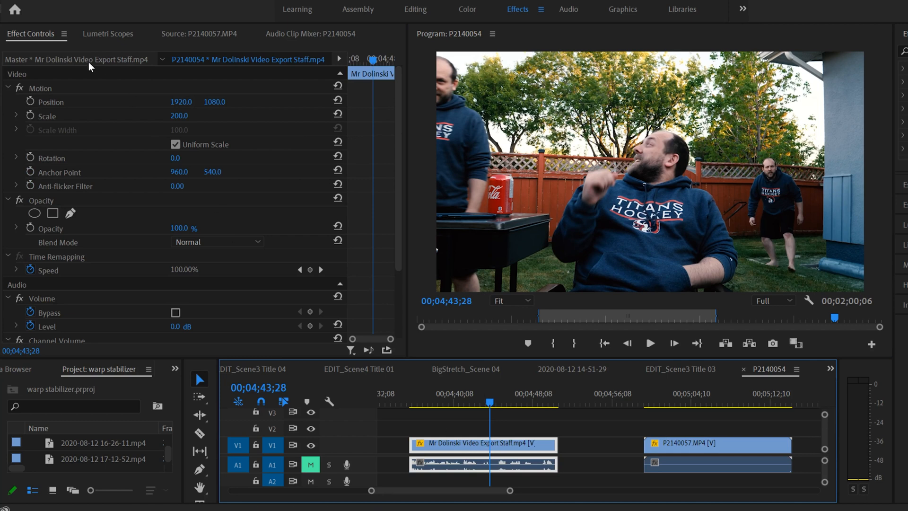
mouse_move(30, 115)
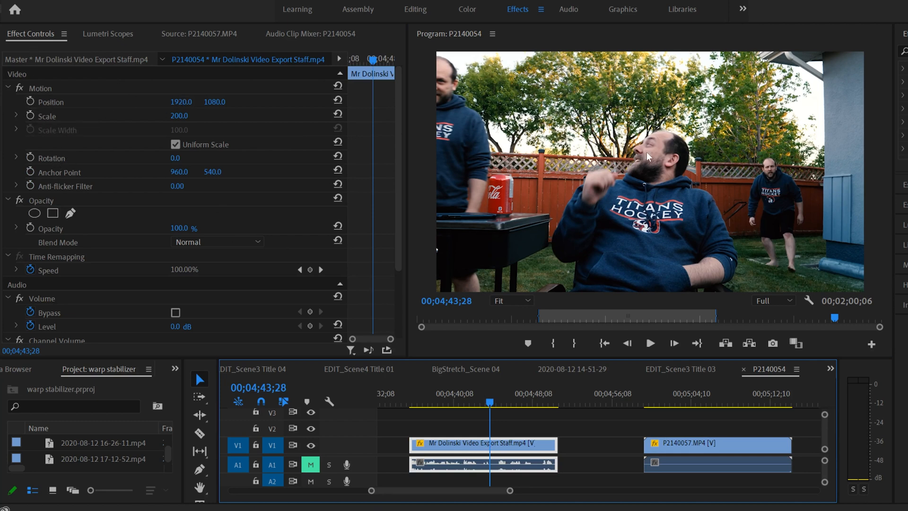
mouse_move(673, 229)
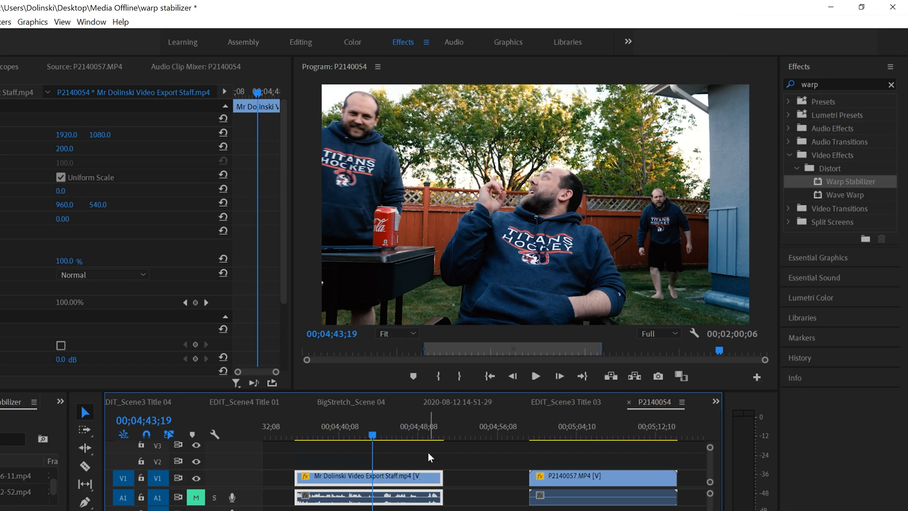
click(543, 426)
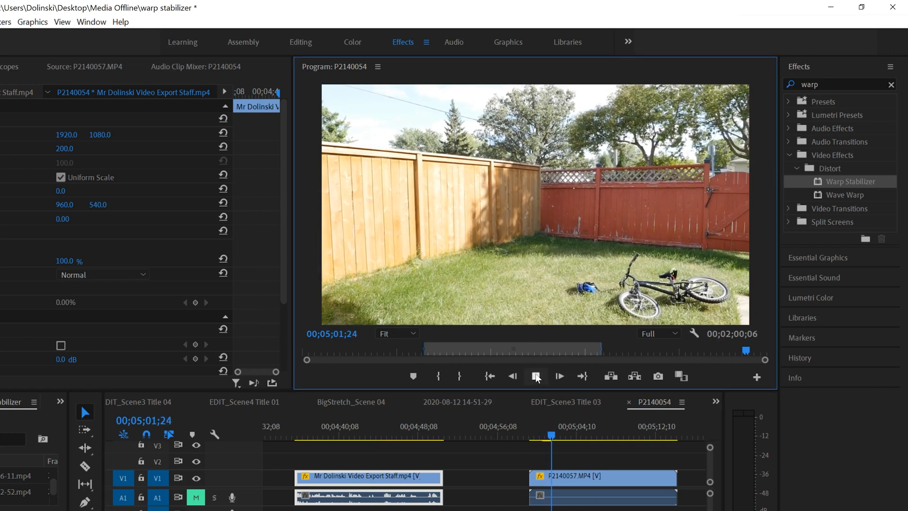
click(535, 375)
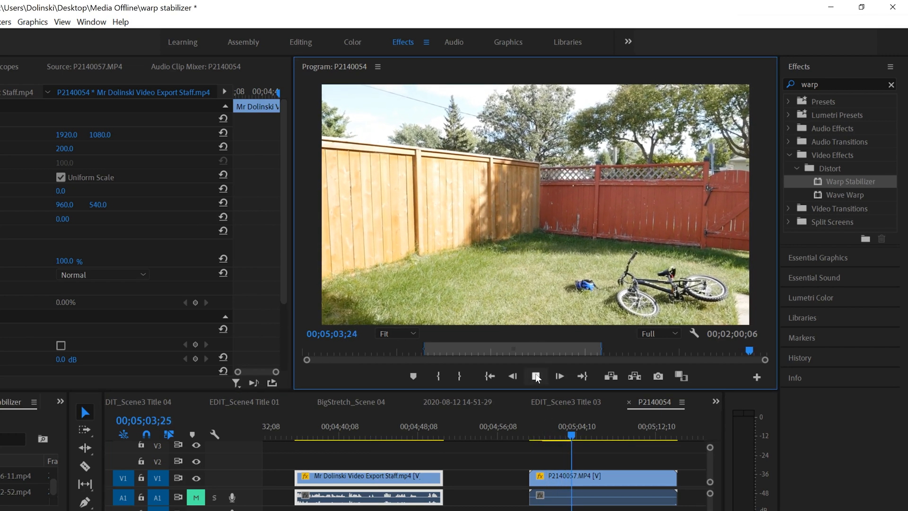
click(535, 376)
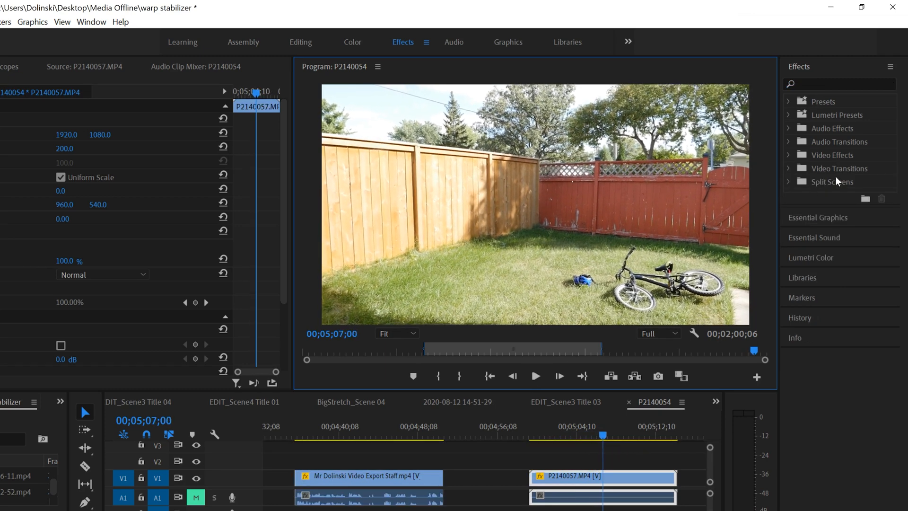
Search the Effects panel for 'warp' and bring up the backyard clip's context actions.
text(w)
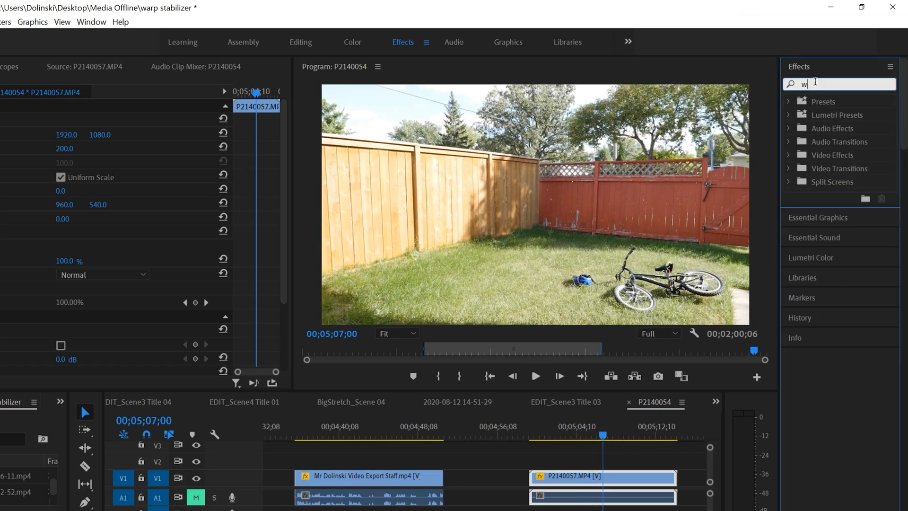
text(warp)
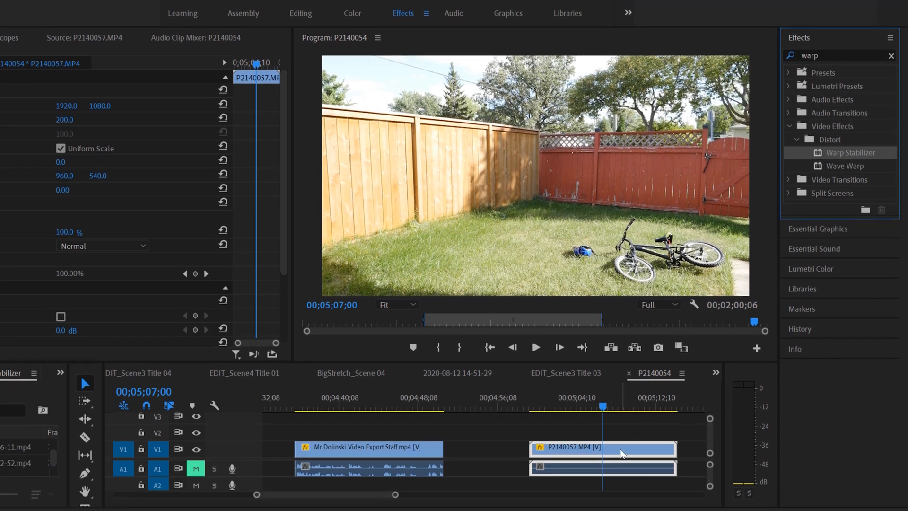
right_click(602, 447)
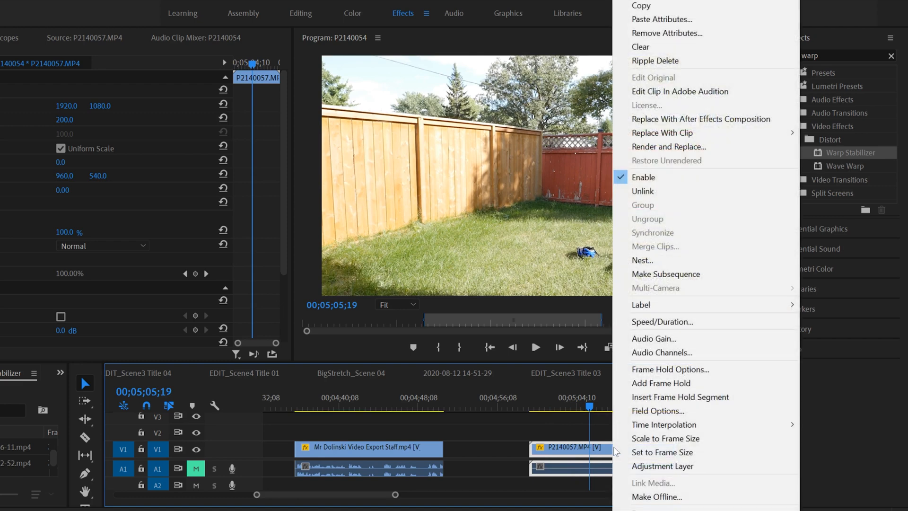
Nest the backyard clip into a new nested sequence named 'movement'.
click(642, 259)
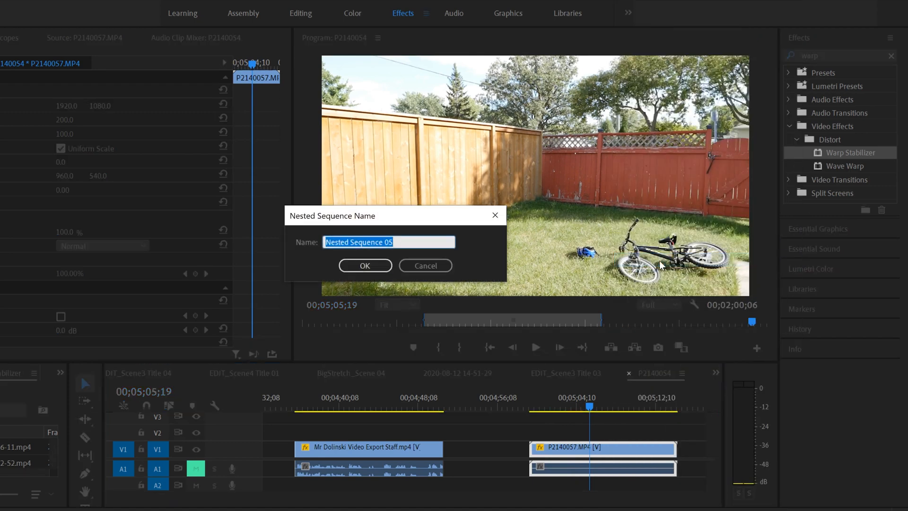
text(movement)
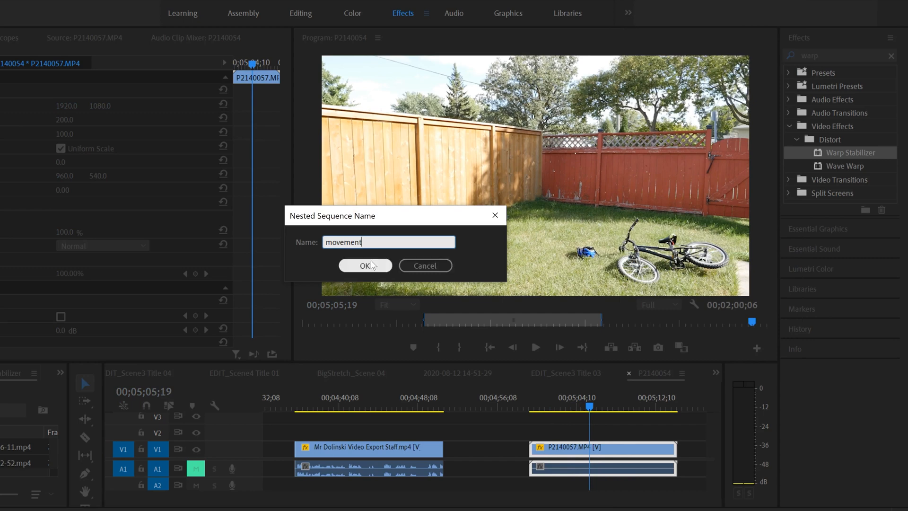
click(365, 265)
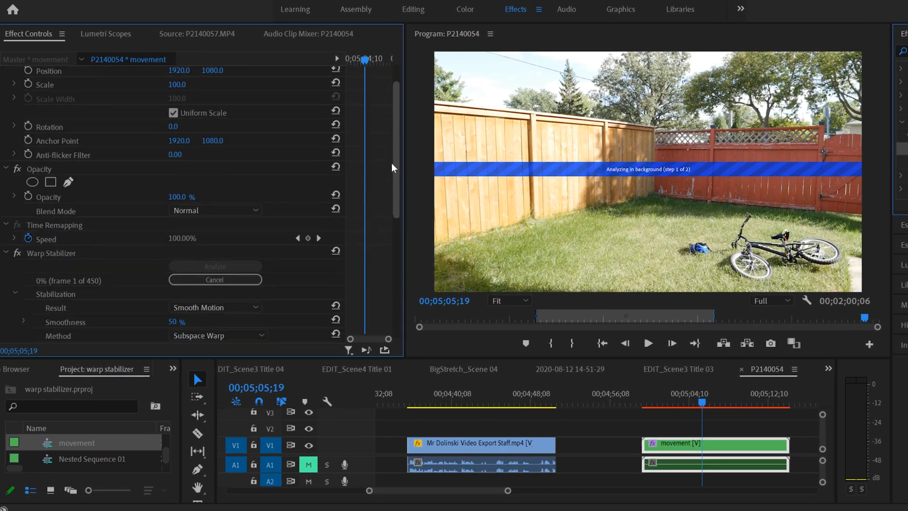
Scroll Effect Controls while Warp Stabilizer analyses the nested movement clip in the background.
scroll(down, 3)
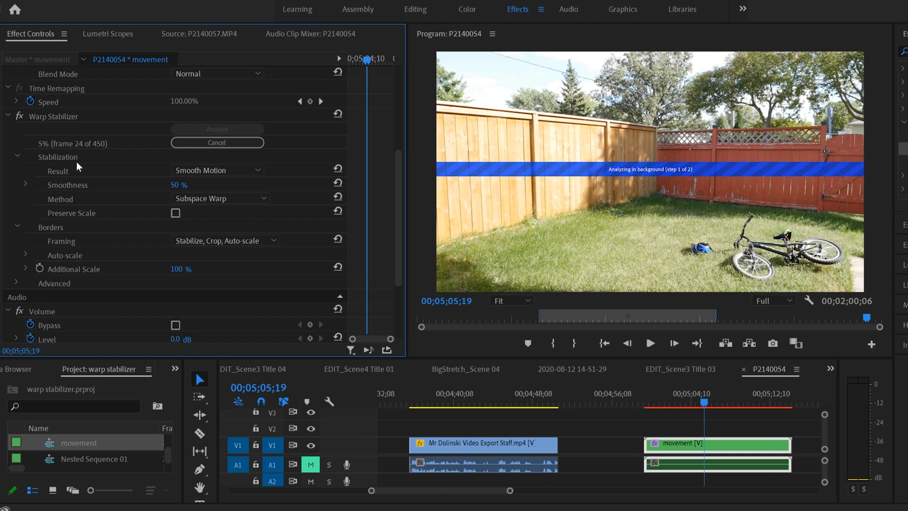
mouse_move(99, 191)
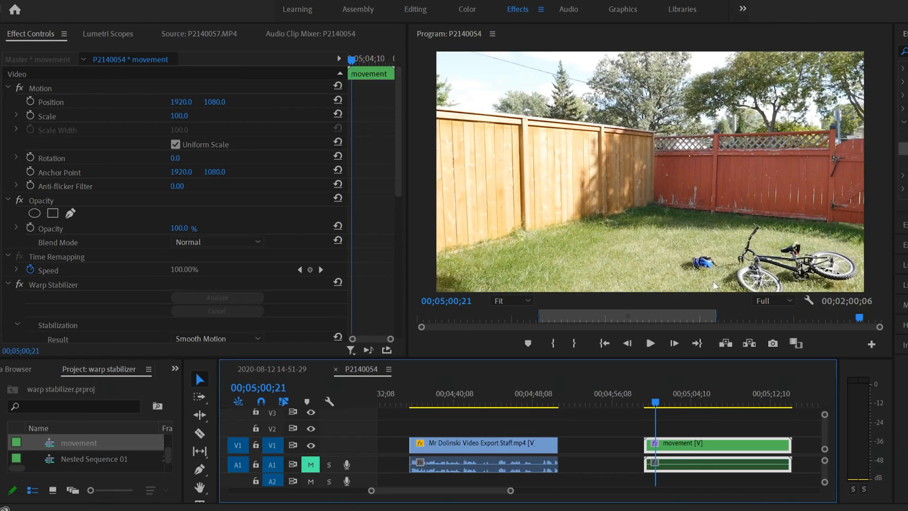
mouse_move(690, 446)
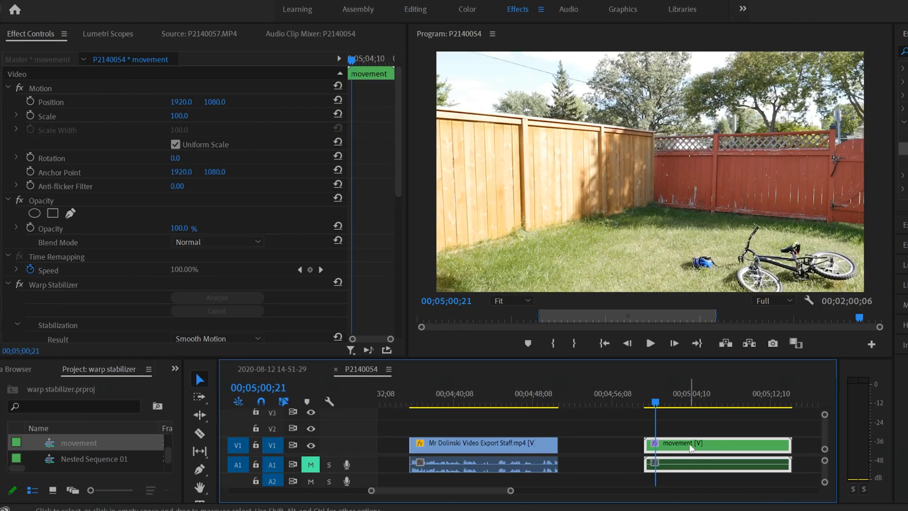
Select the original static clone shot clip on V1 and copy it.
click(434, 369)
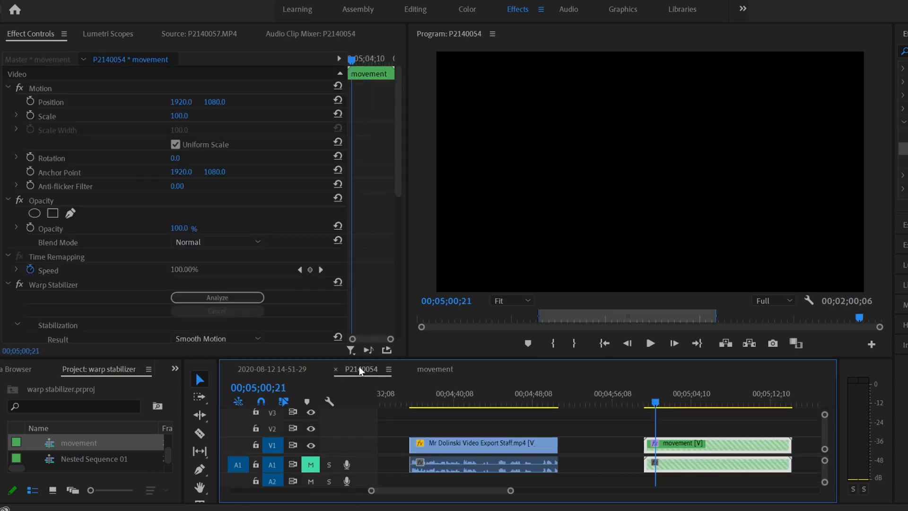
click(481, 443)
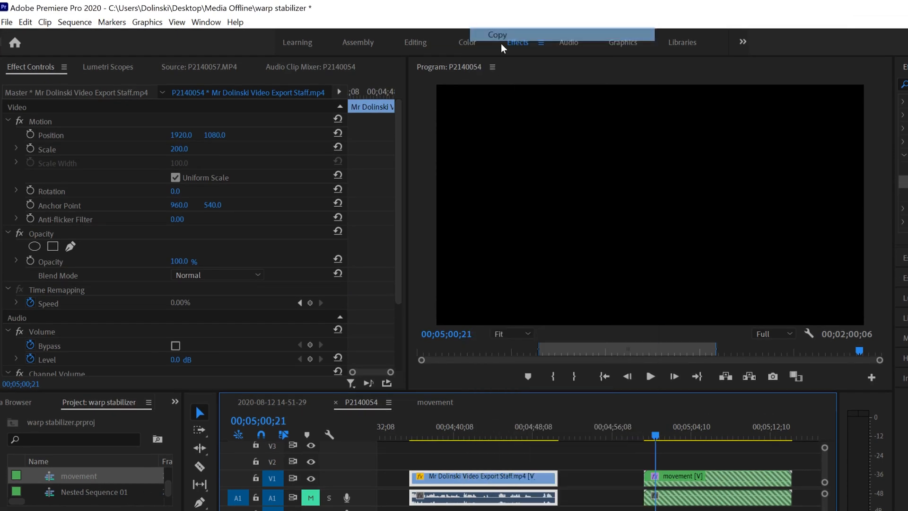
click(495, 434)
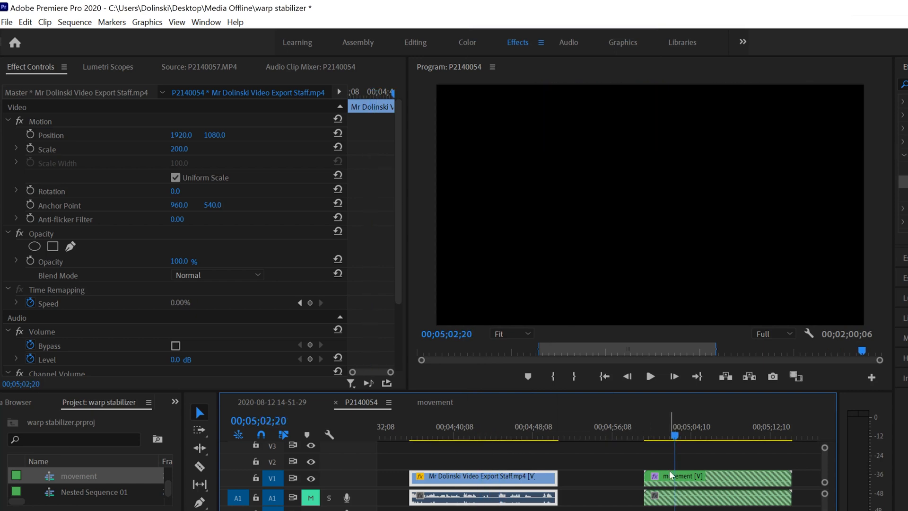
Paste the clone shot inside the movement nested sequence via Edit > Paste.
click(435, 402)
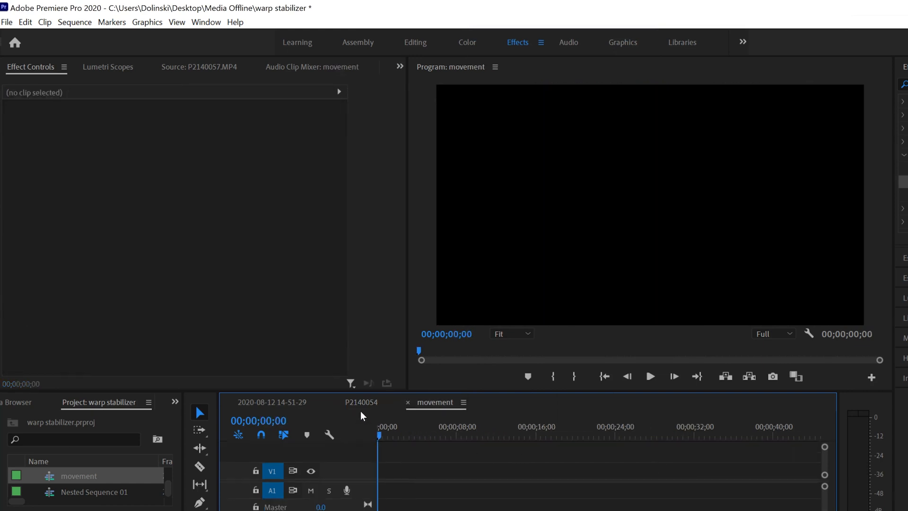
click(25, 22)
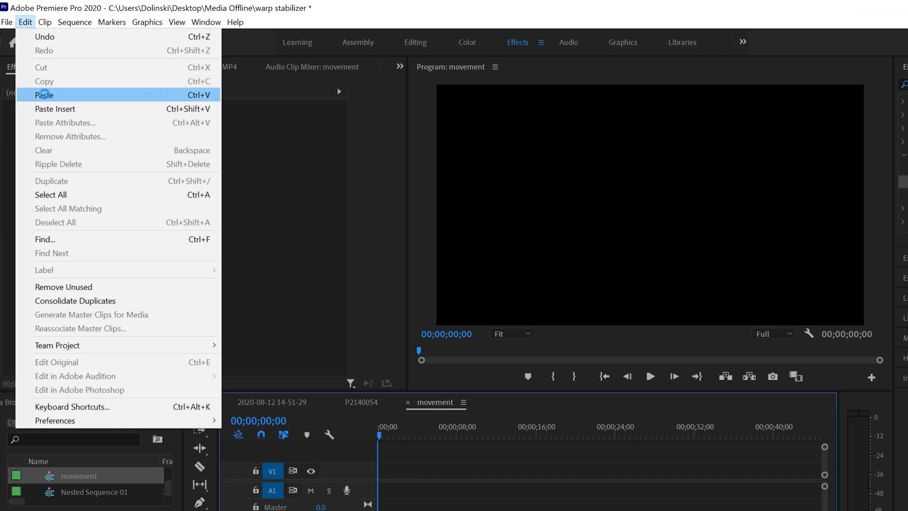
click(43, 94)
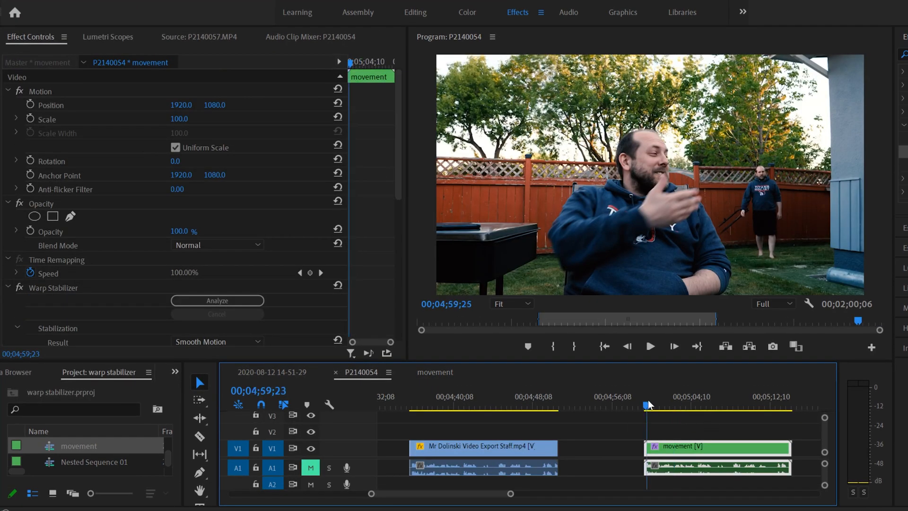
Play back the nested clone shot to see it moving like handheld footage, then stop.
click(650, 346)
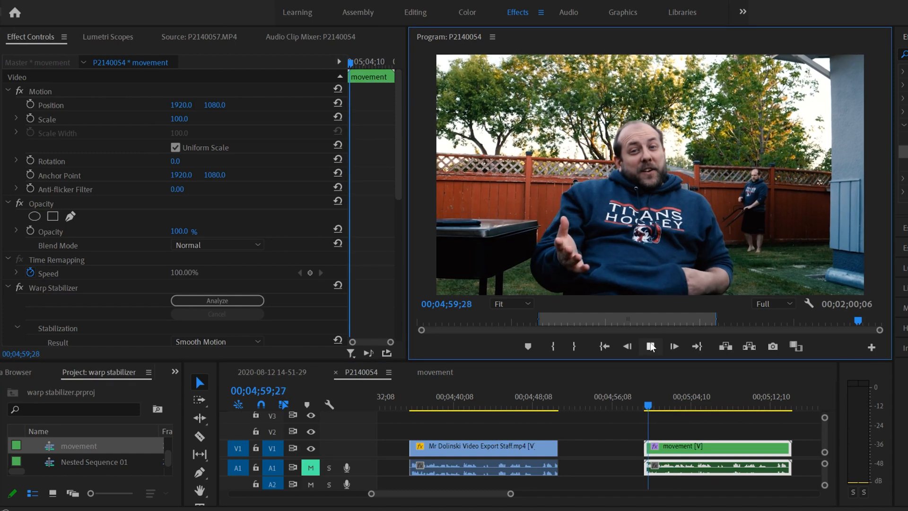
click(650, 346)
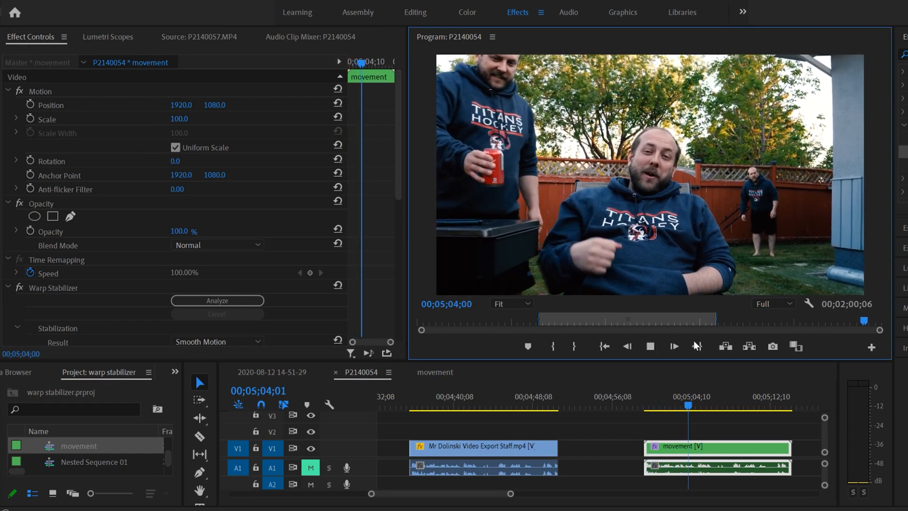
click(651, 346)
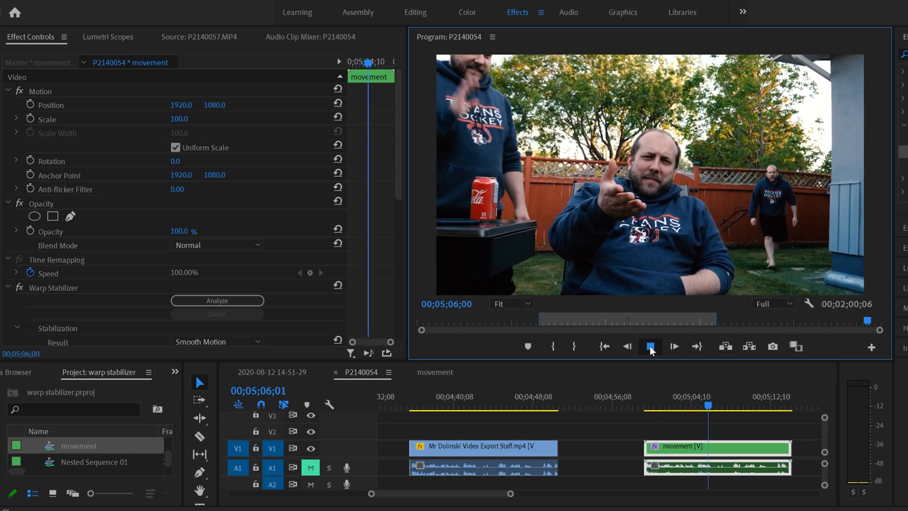
click(650, 346)
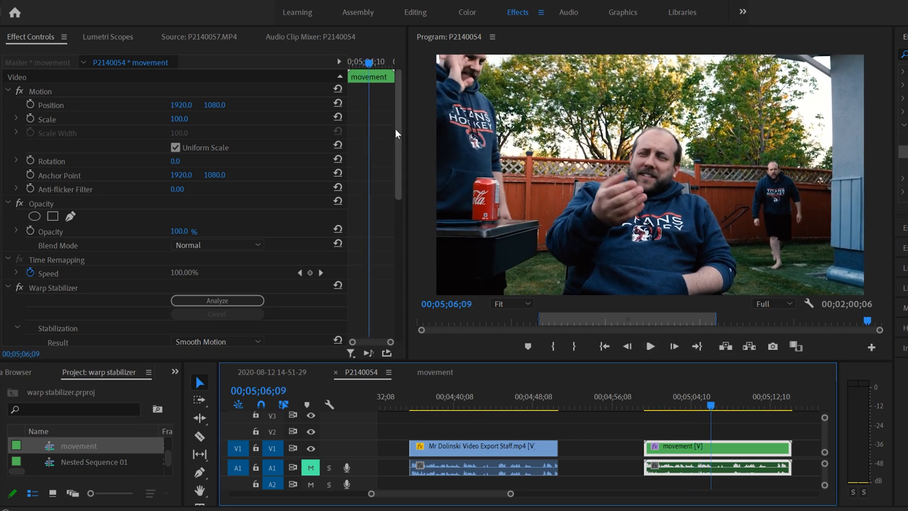
Raise Warp Stabilizer Smoothness to 90% and play back the smoother motion.
scroll(down, 3)
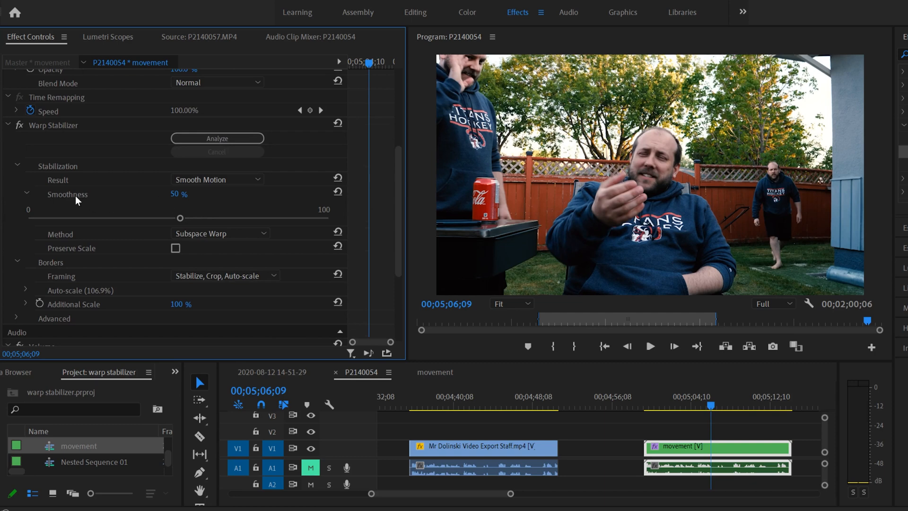
drag(180, 217, 185, 218)
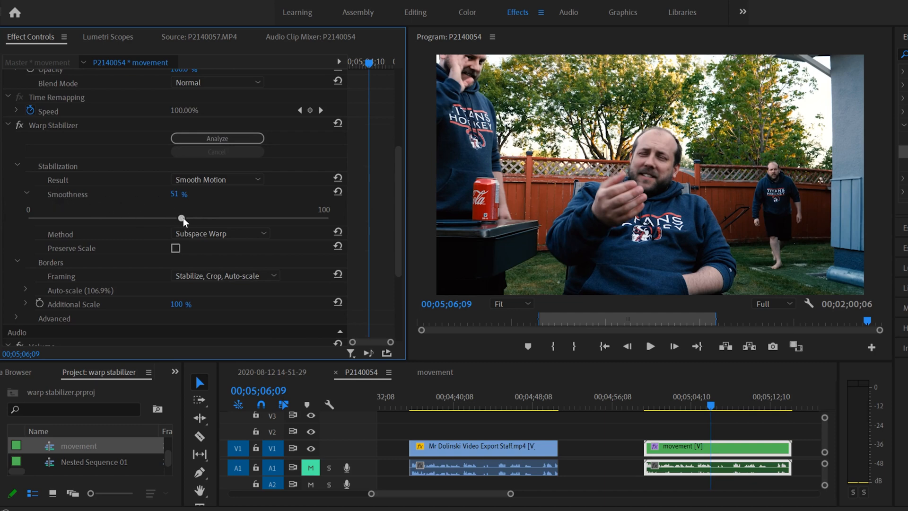
drag(183, 218, 298, 218)
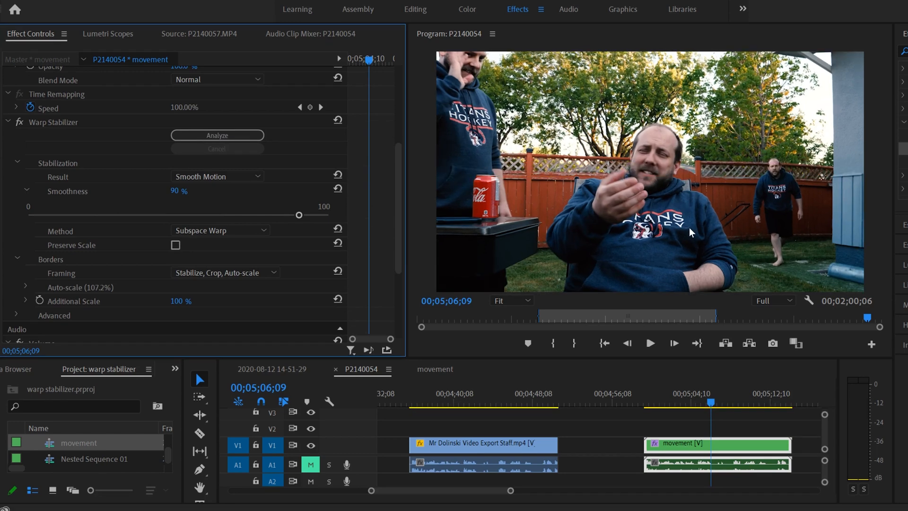
click(650, 343)
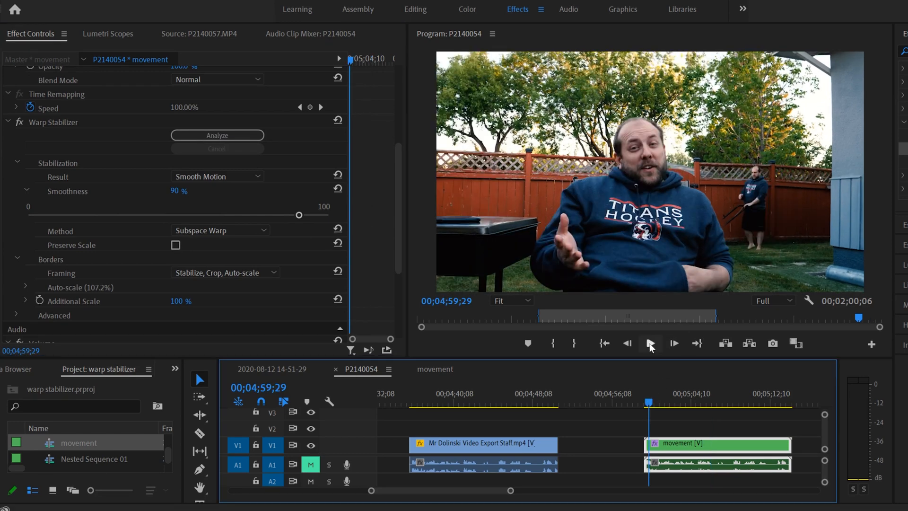